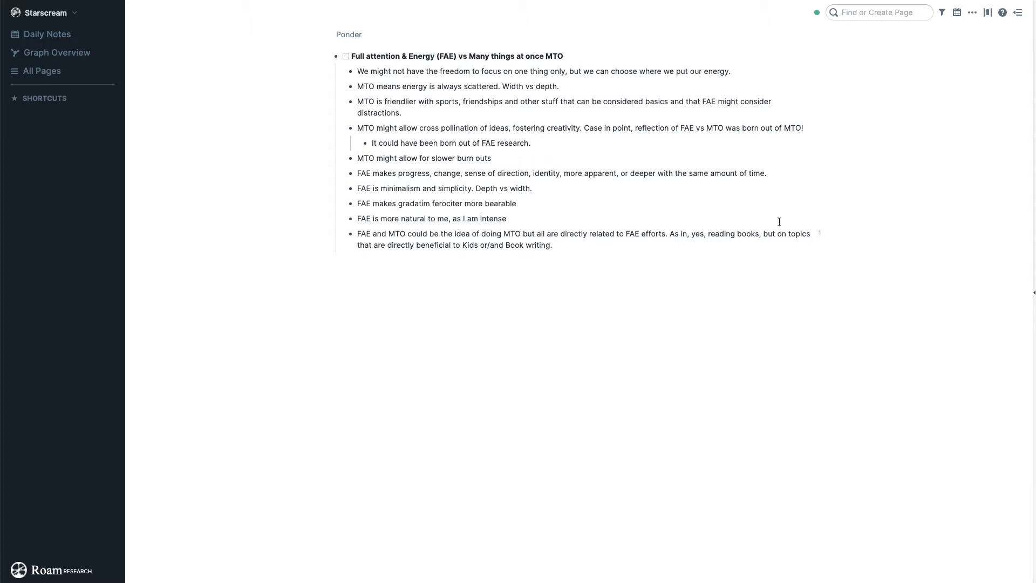
- Open Settings from the page options menu and scroll the keyboard shortcut settings
click(971, 12)
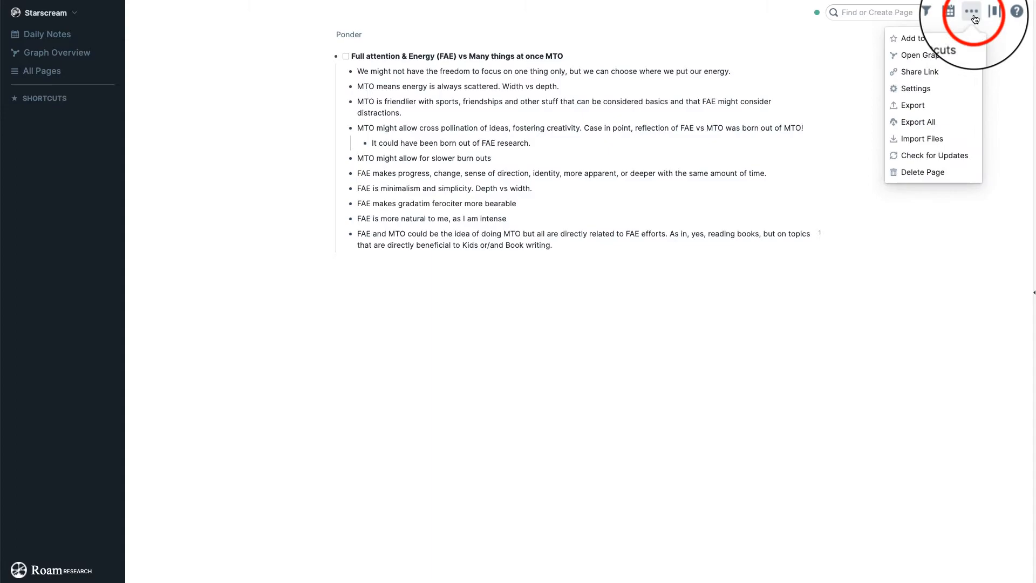
click(916, 88)
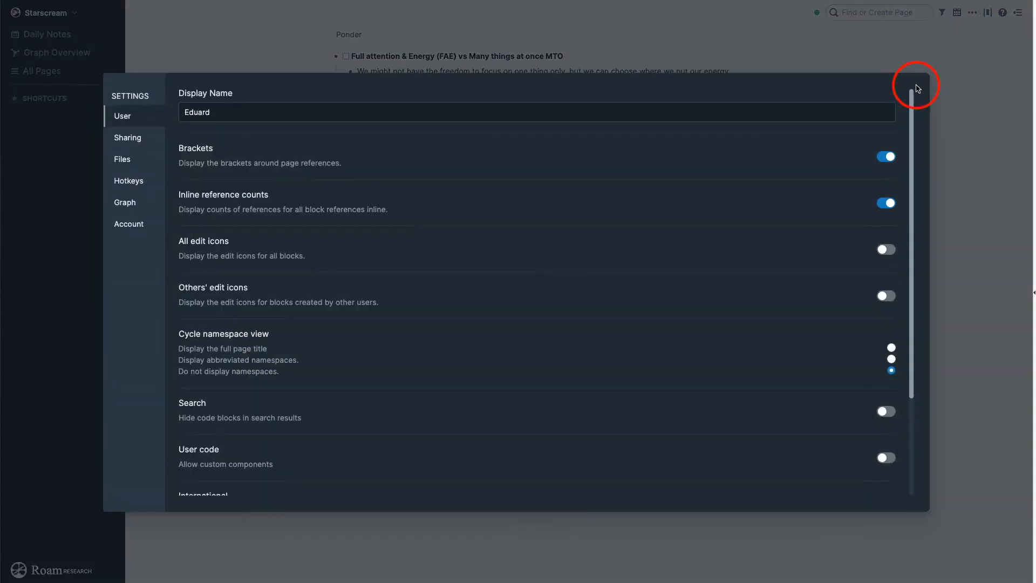
click(128, 180)
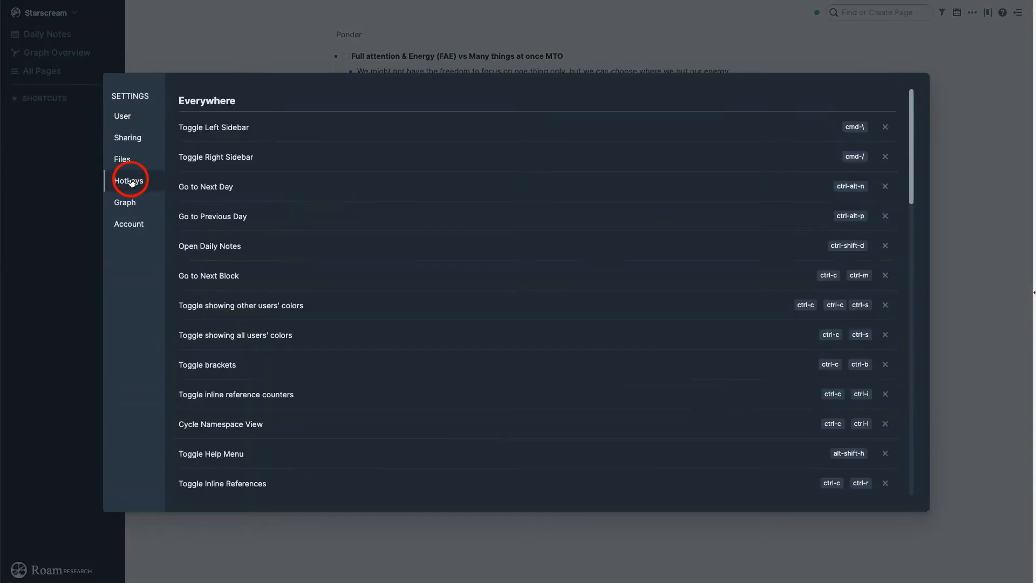
scroll(down, 3)
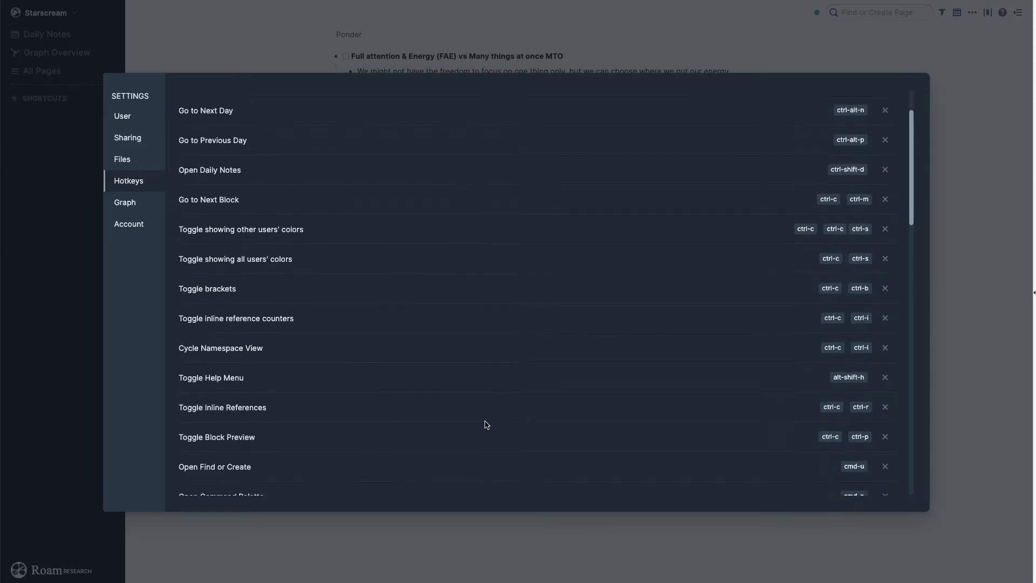
scroll(down, 3)
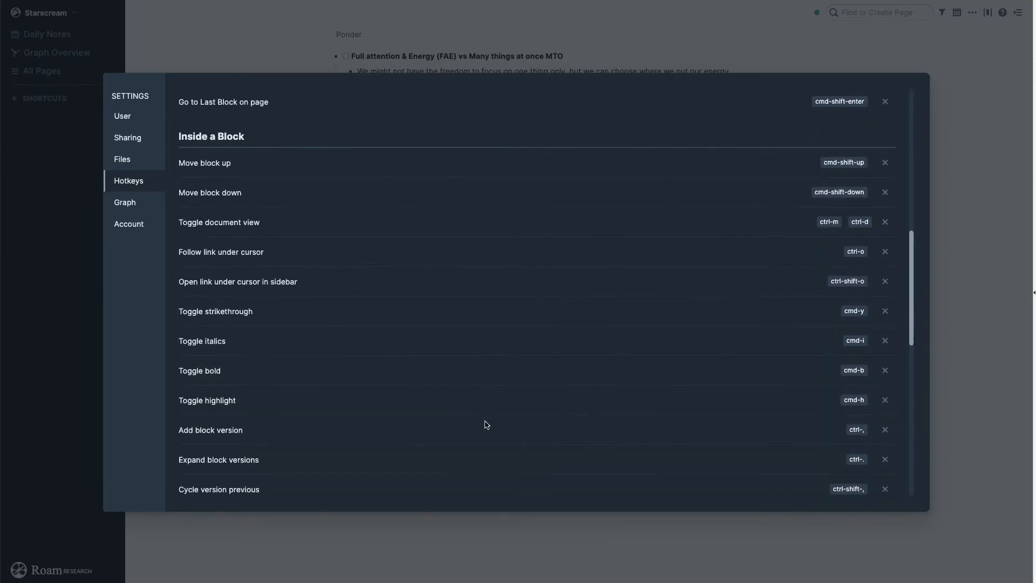
mouse_move(885, 192)
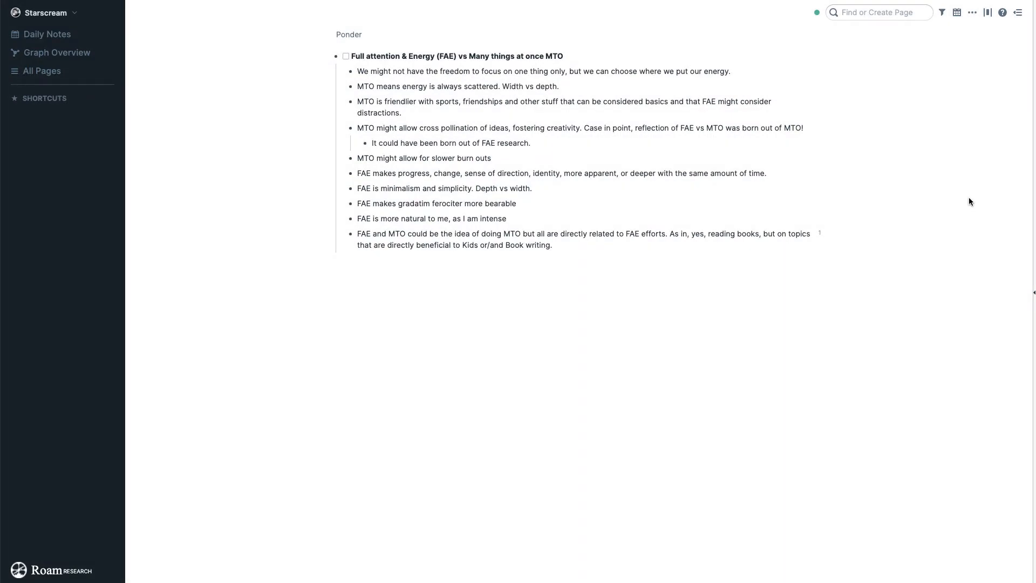
- Bring up the command palette with Cmd+P and scroll through its Edit Hotkey commands
key(cmd+p)
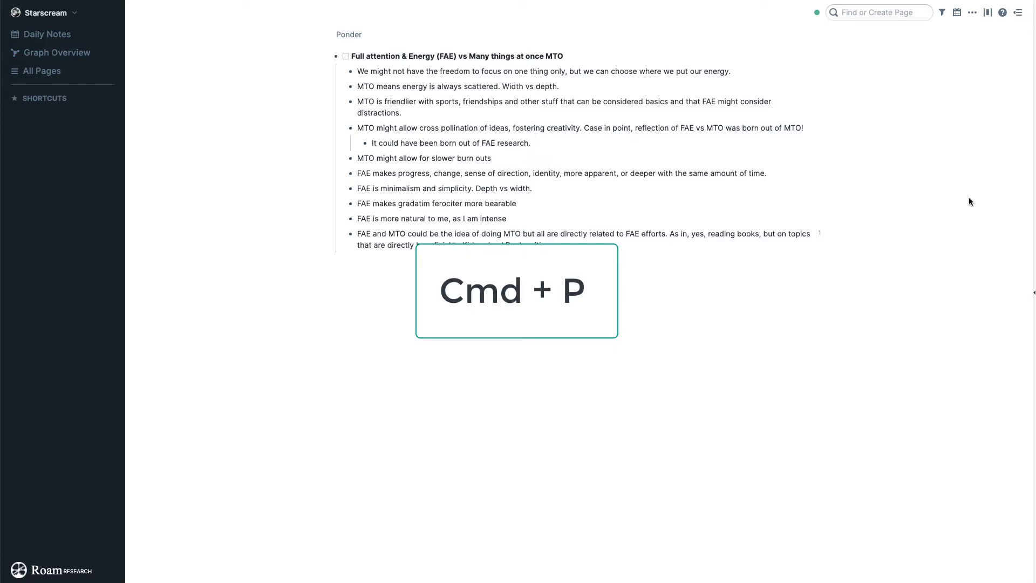
key(cmd+p)
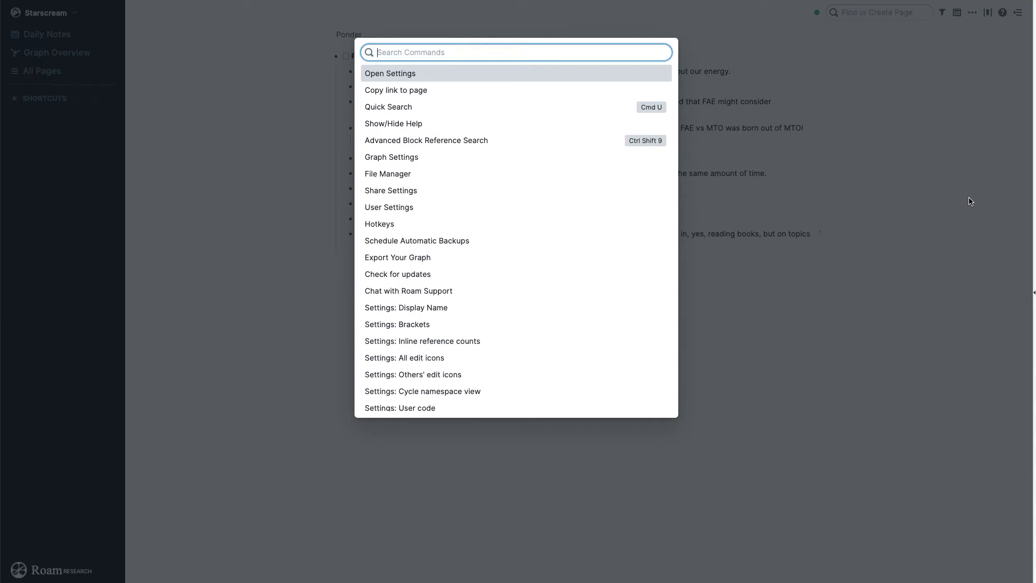
mouse_move(491, 239)
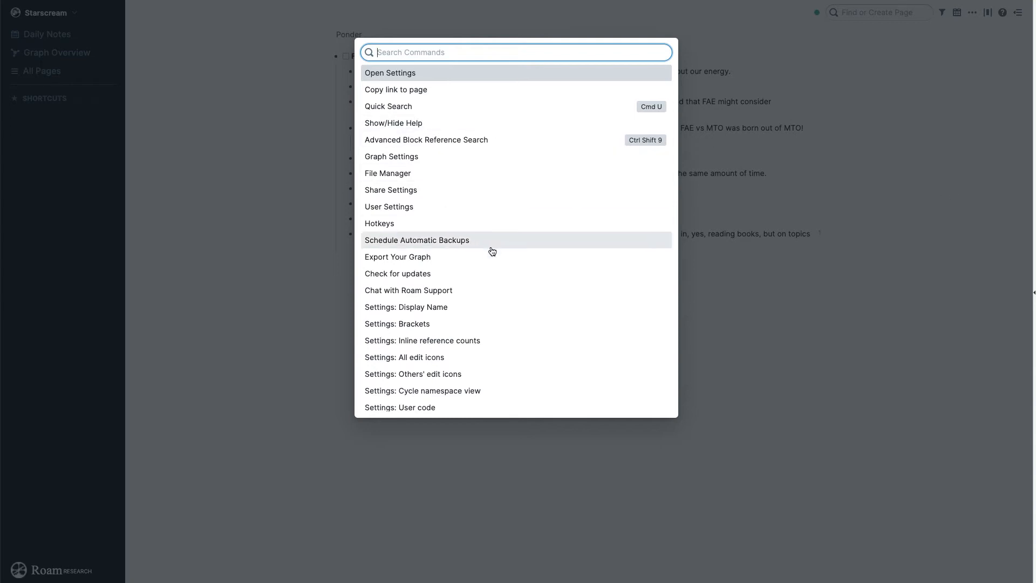
scroll(down, 3)
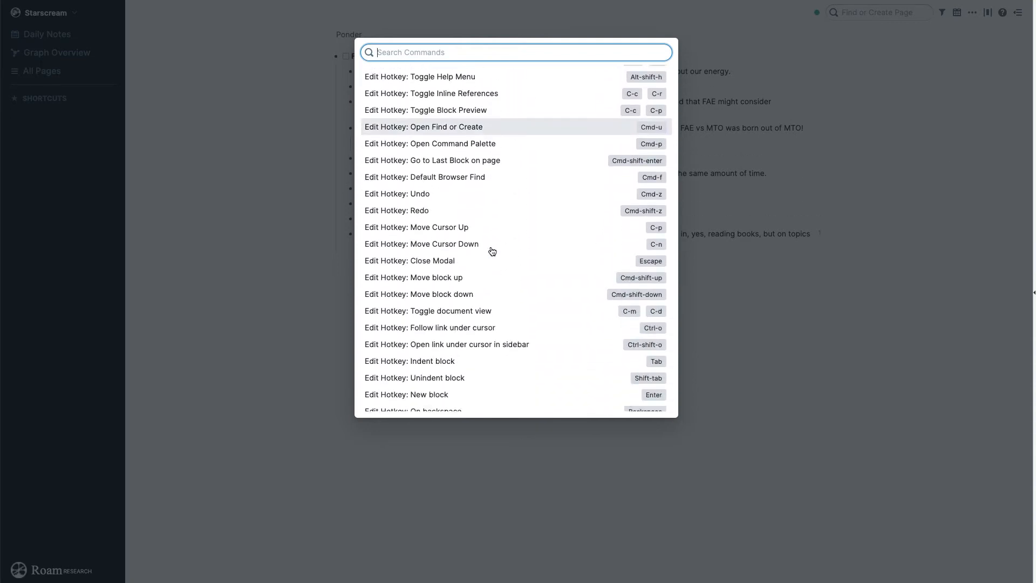
scroll(down, 3)
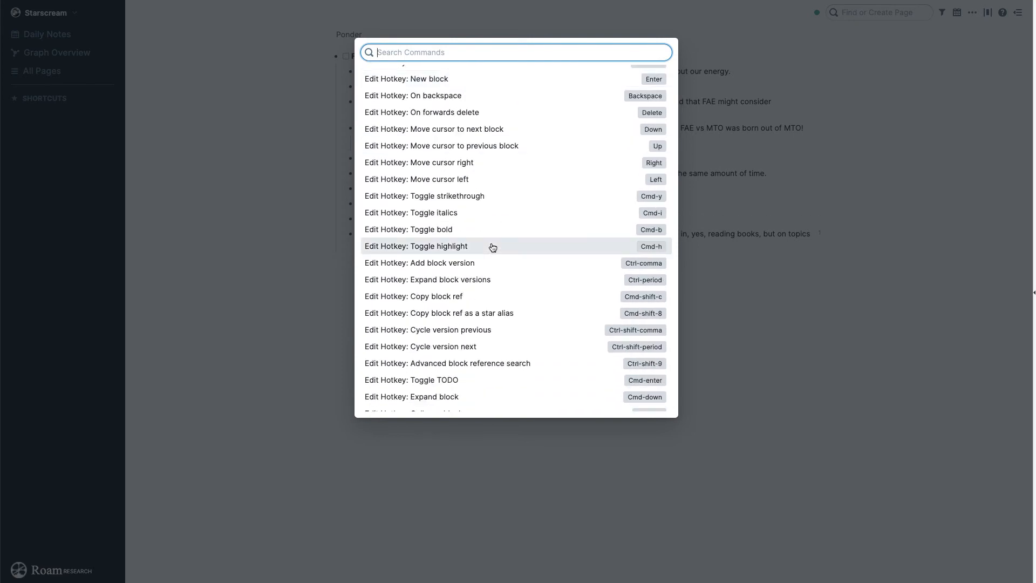
scroll(down, 3)
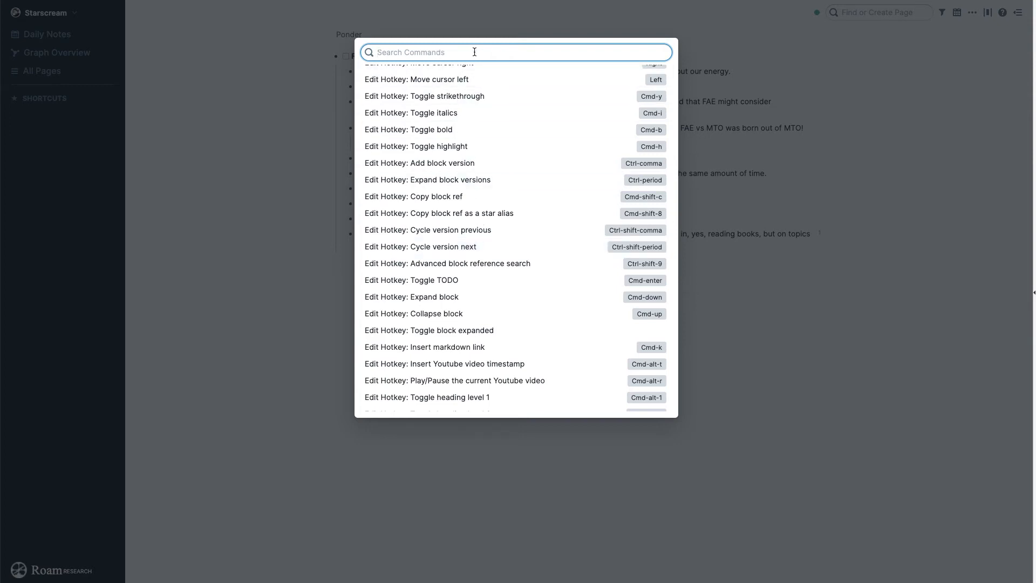
- Search the palette for 'command' and choose 'Edit Hotkey: Open Command Palette'
text(comman)
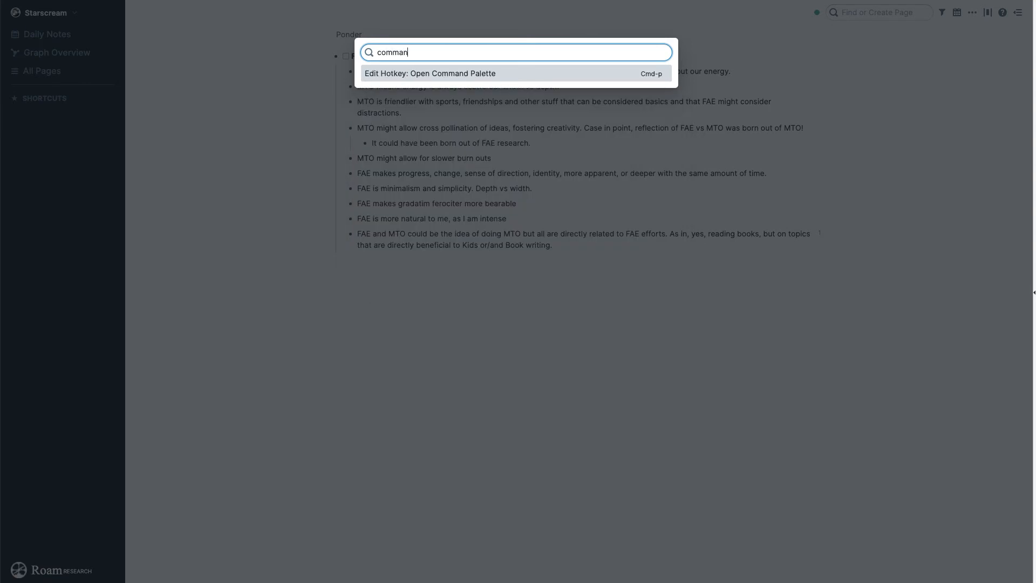
text(d)
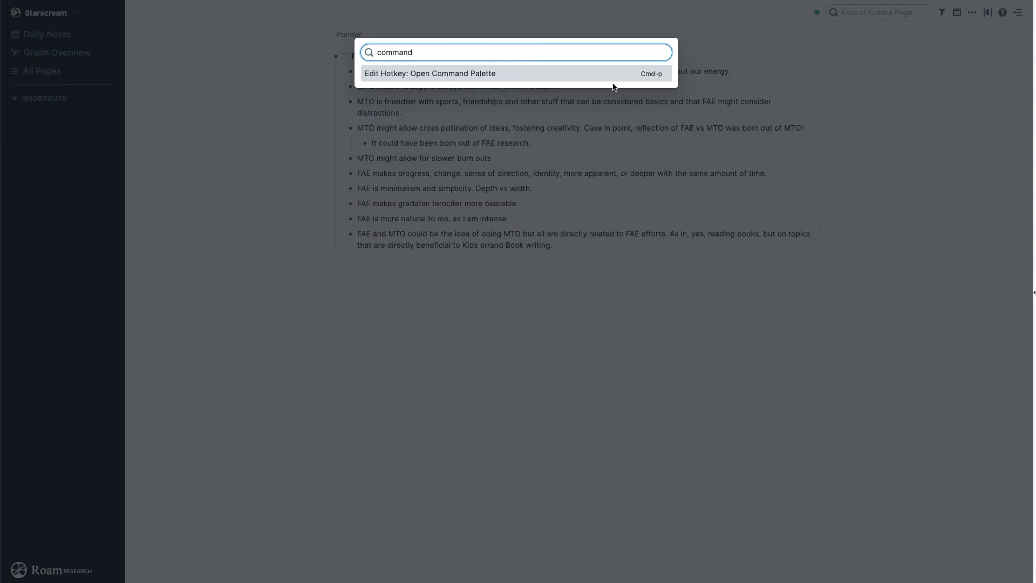
click(430, 73)
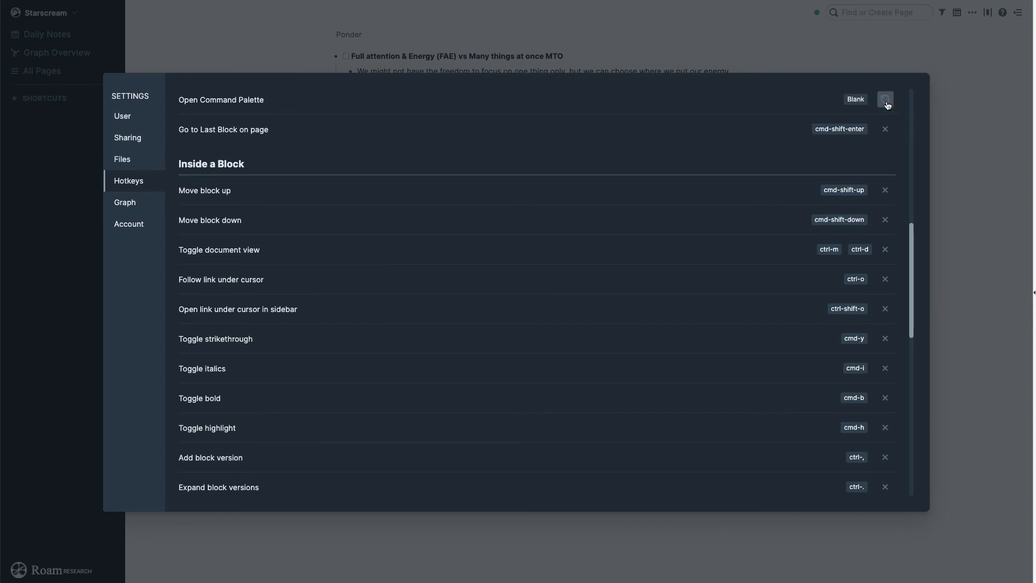
- Record Cmd+P as the new Open Command Palette shortcut
click(855, 99)
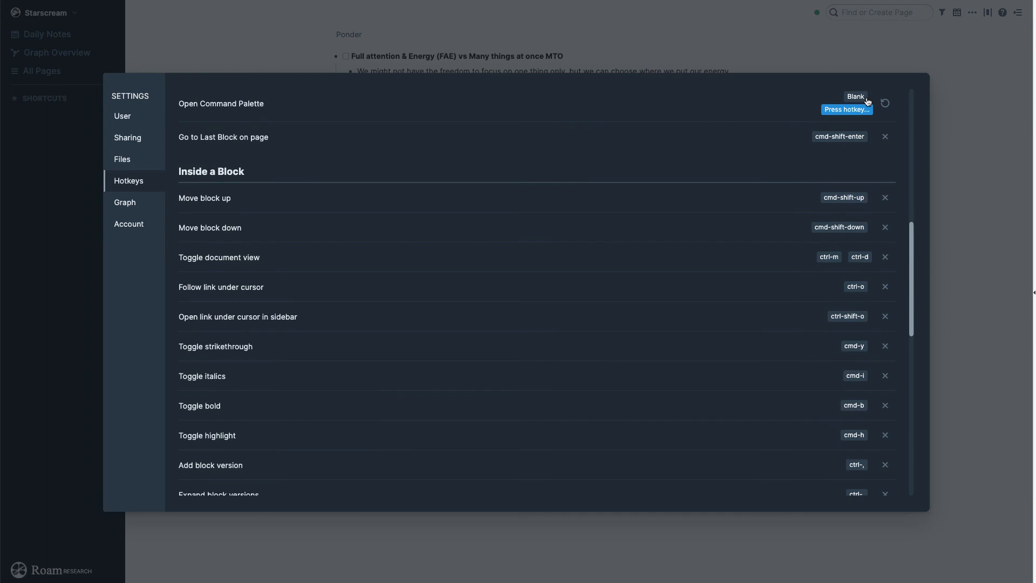
key(cmd-p)
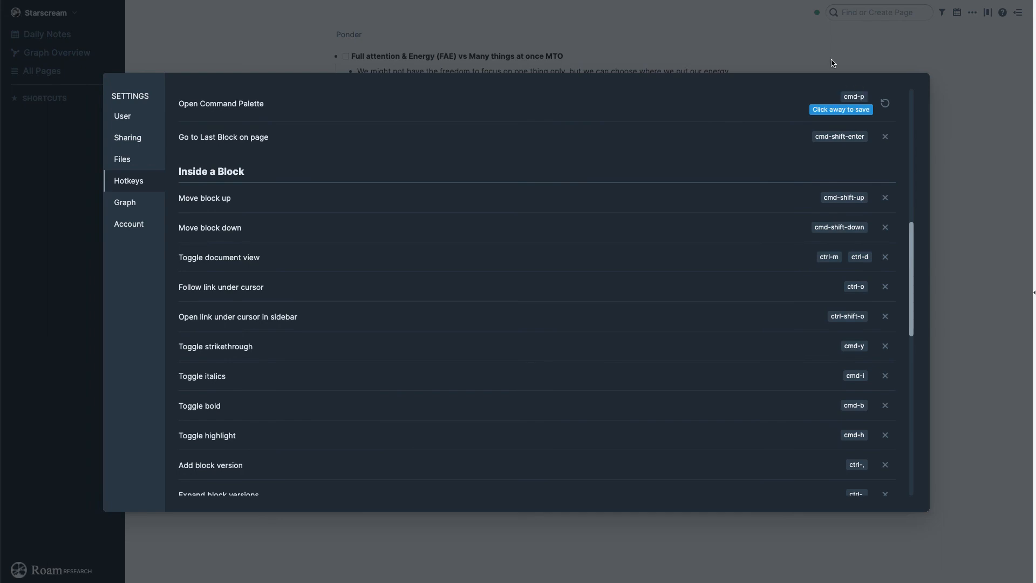